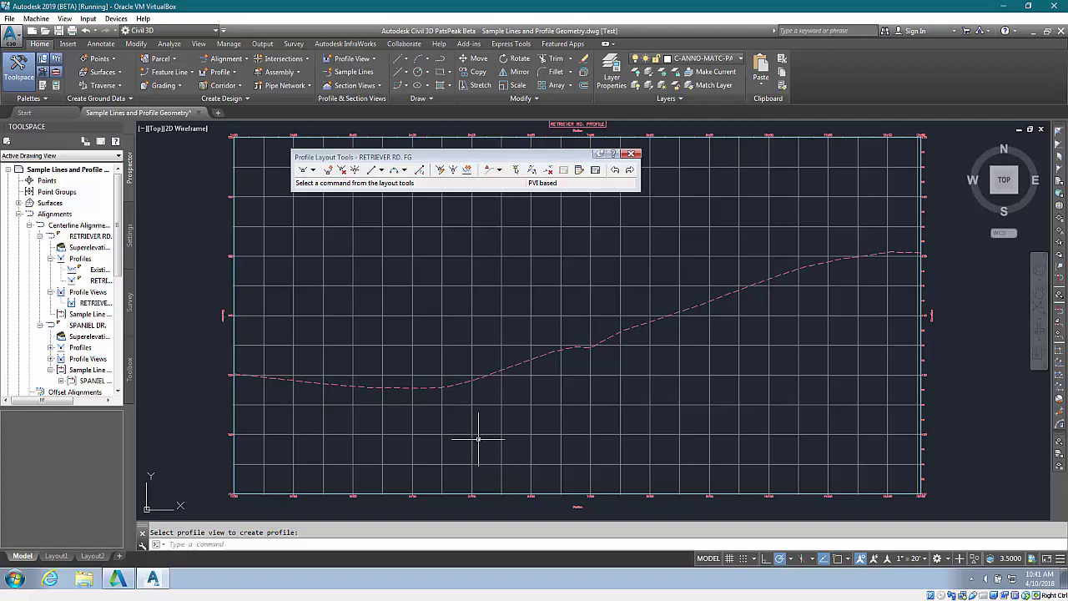
pyautogui.moveTo(492, 397)
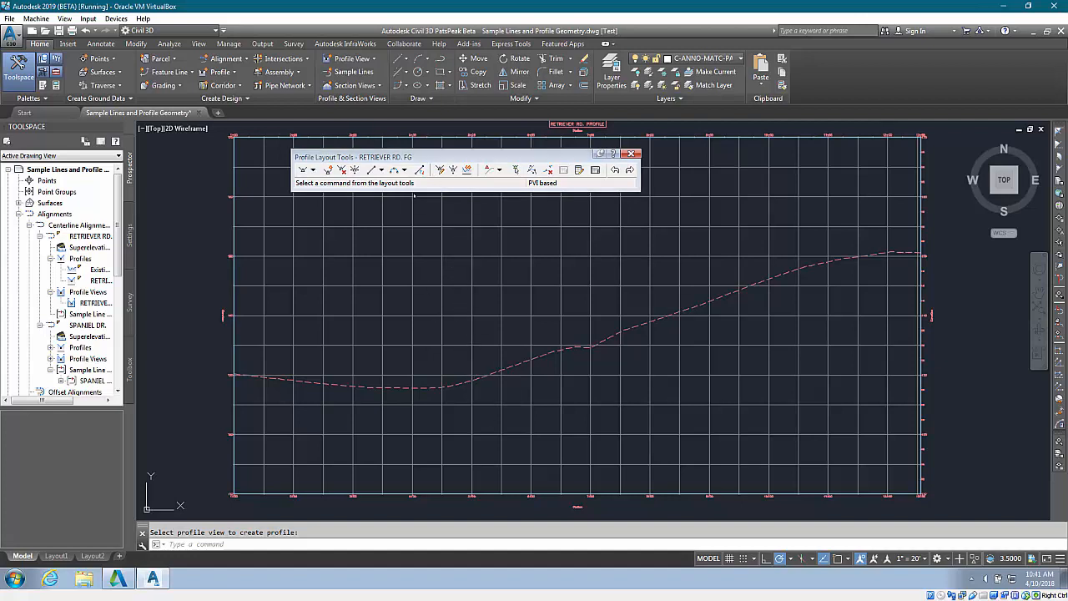
# - Expand the vertical curve type list on the Profile Layout Tools toolbar
pyautogui.click(404, 170)
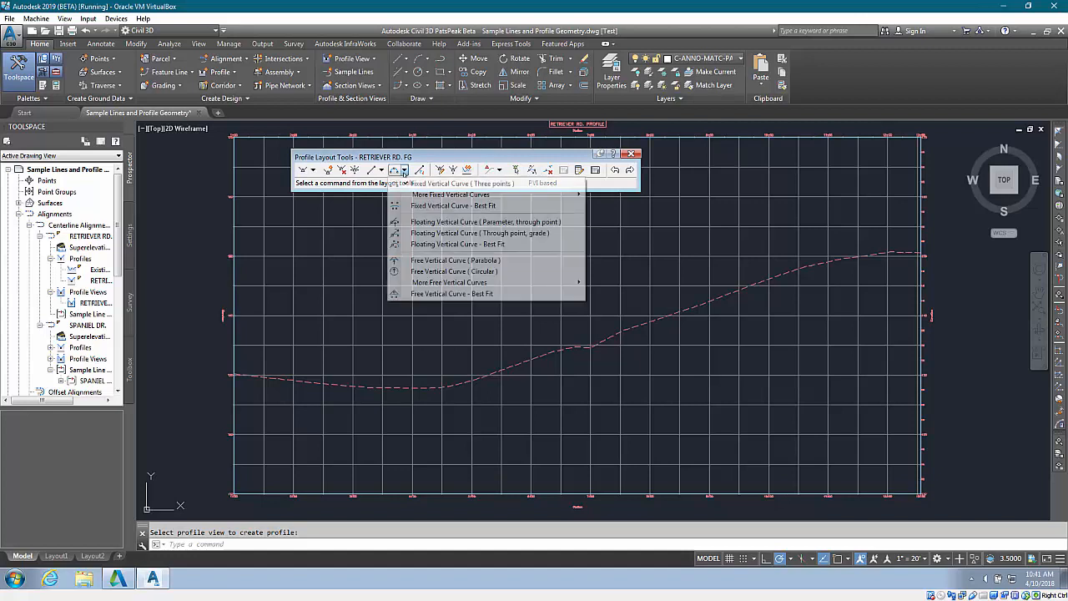
pyautogui.moveTo(451, 194)
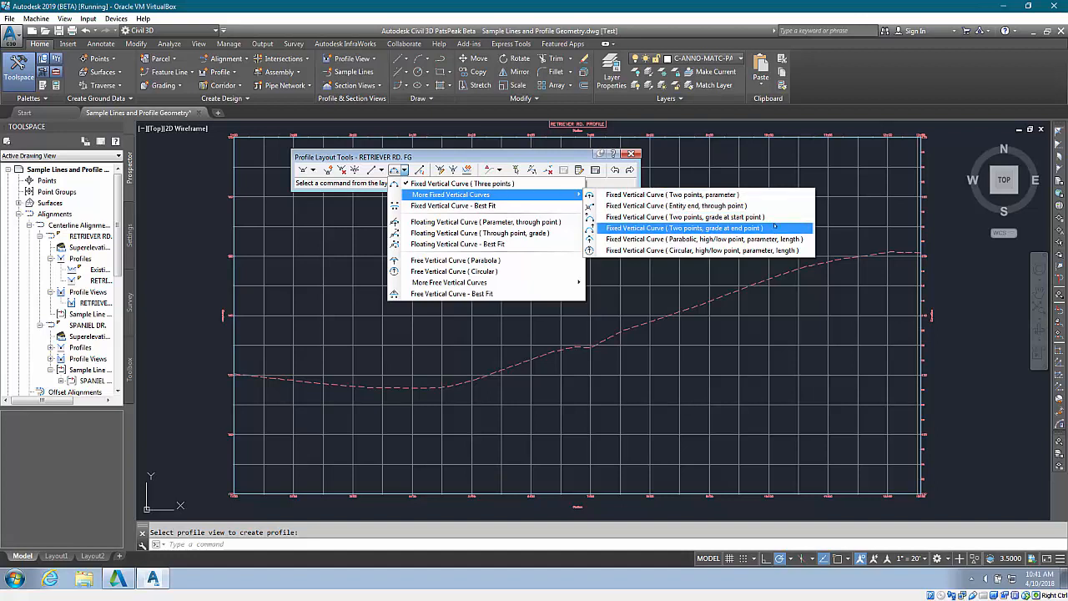
pyautogui.moveTo(685, 217)
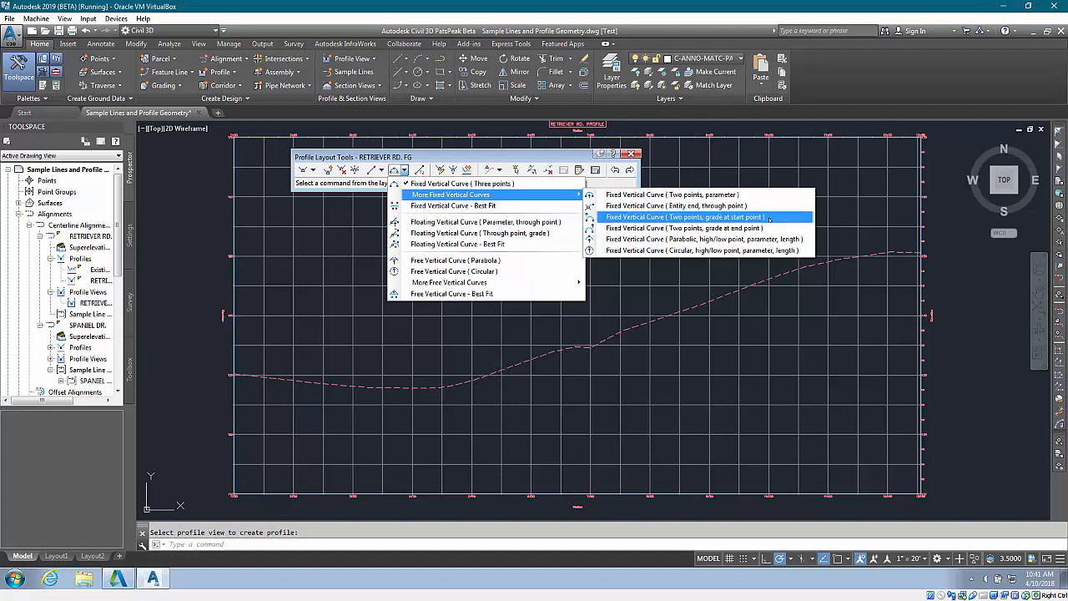
pyautogui.moveTo(705, 250)
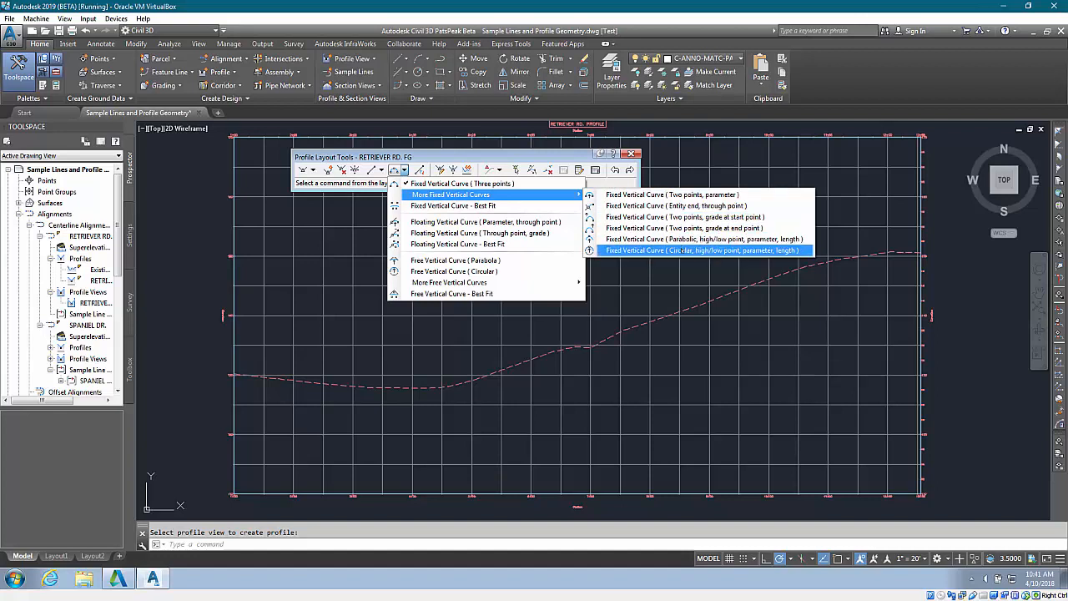
pyautogui.moveTo(704, 238)
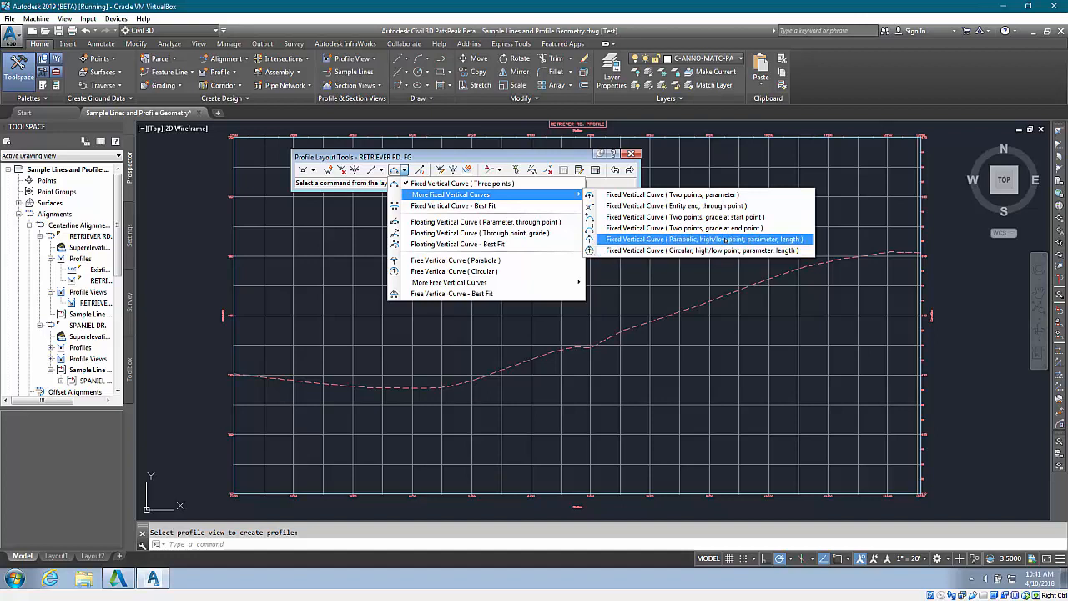
pyautogui.moveTo(682, 242)
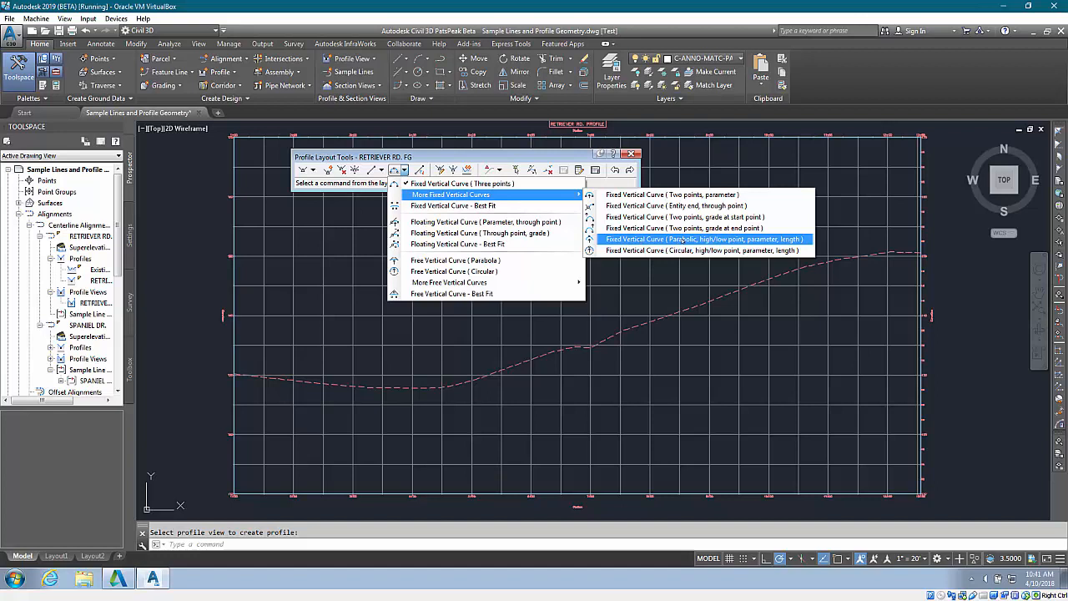
# - Begin a Fixed Parabolic High/Low point curve and give its low point station 400 by station-elevation entry
pyautogui.click(704, 240)
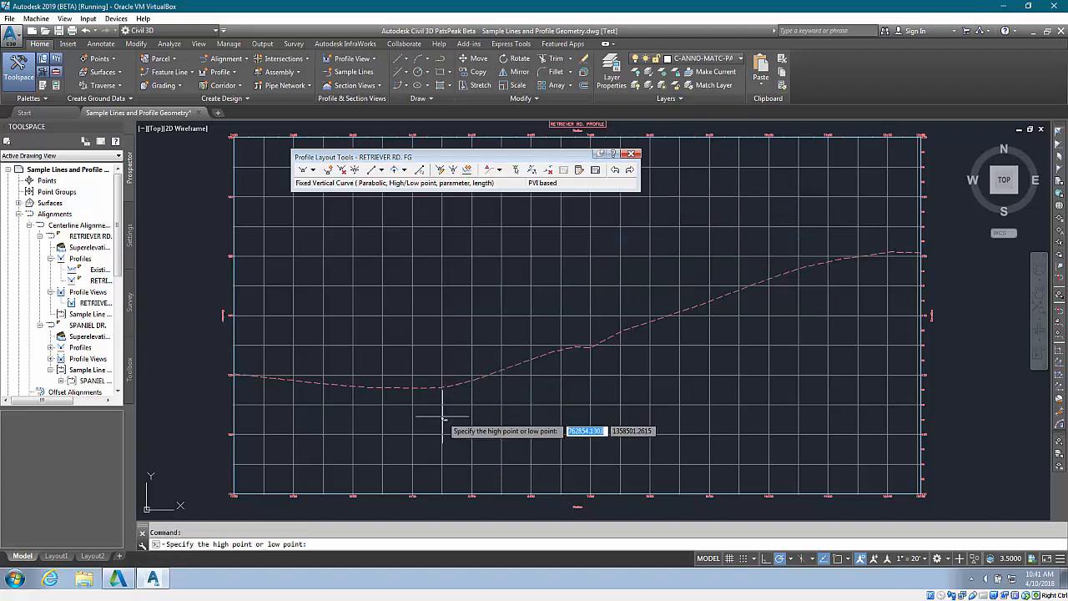
pyautogui.moveTo(442, 421)
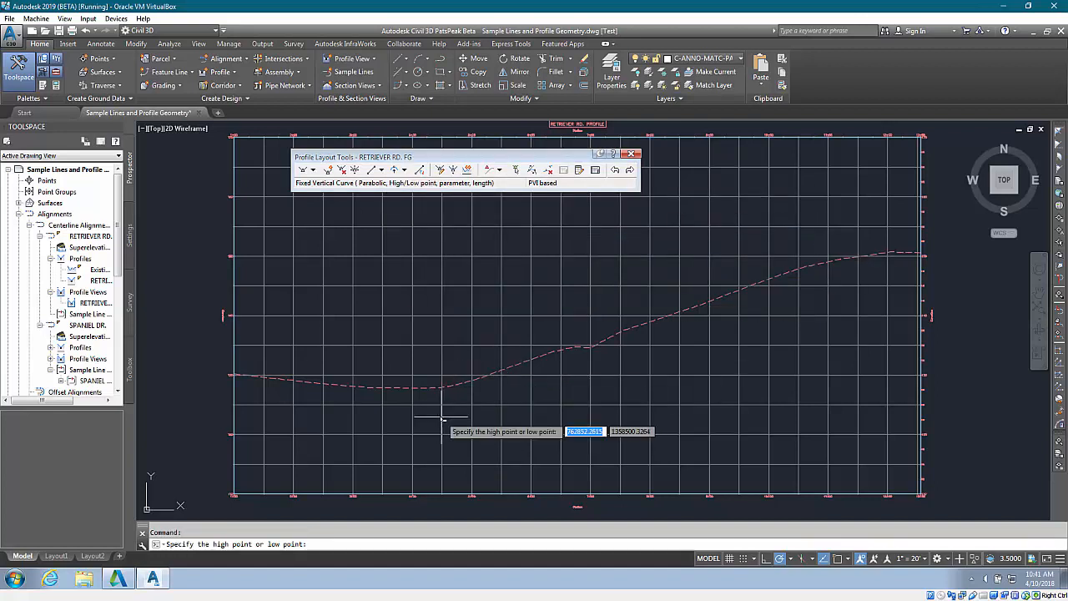
pyautogui.moveTo(851, 401)
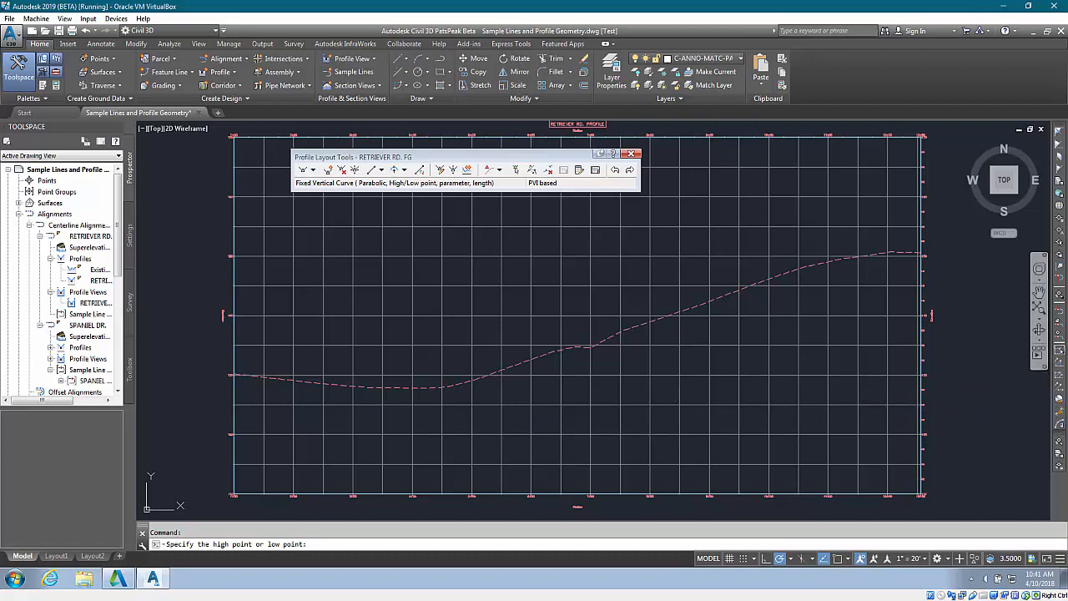
pyautogui.click(467, 171)
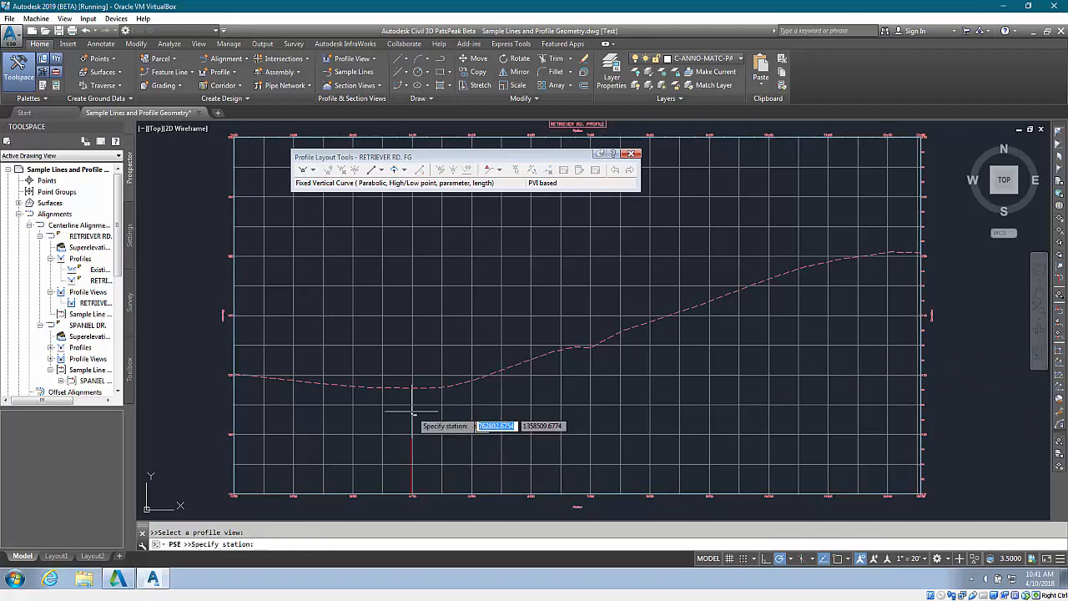
pyautogui.write('400')
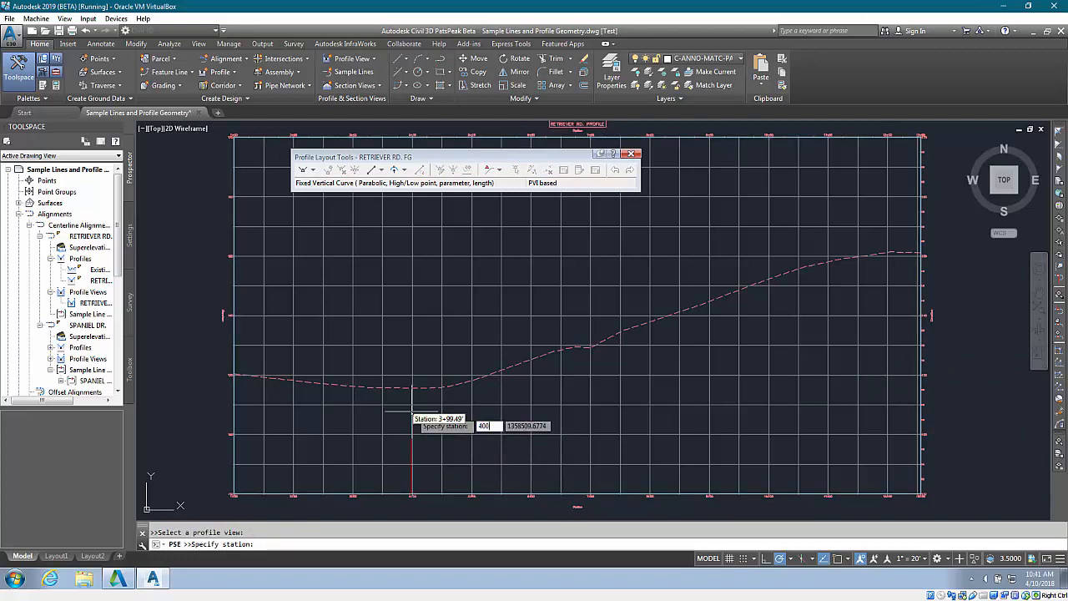
pyautogui.press('Return')
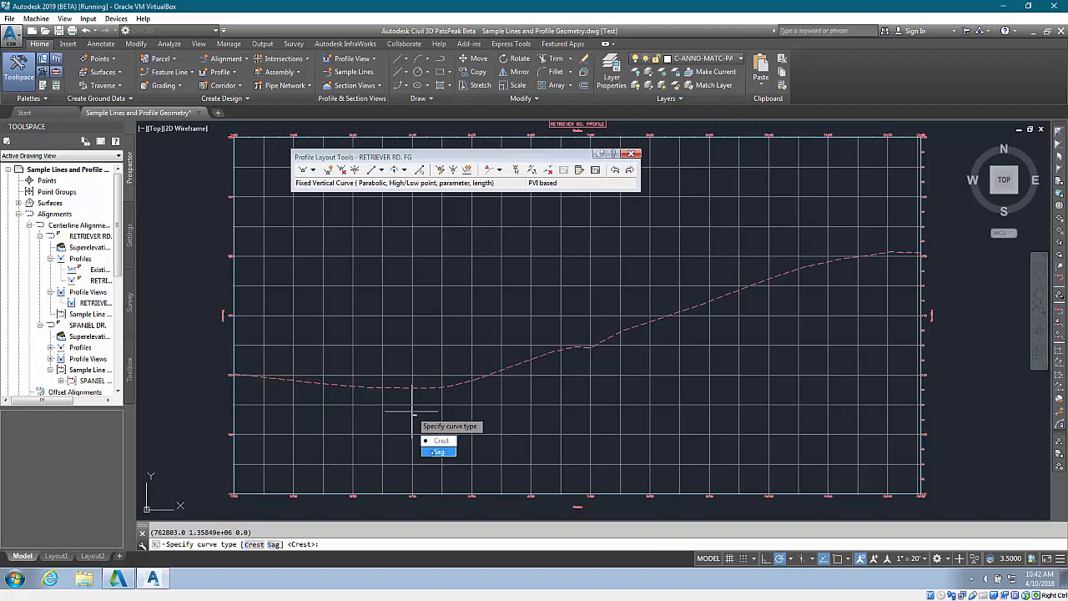
# - Choose Sag as the curve type, leaving the radius at its 5000 default
pyautogui.click(438, 450)
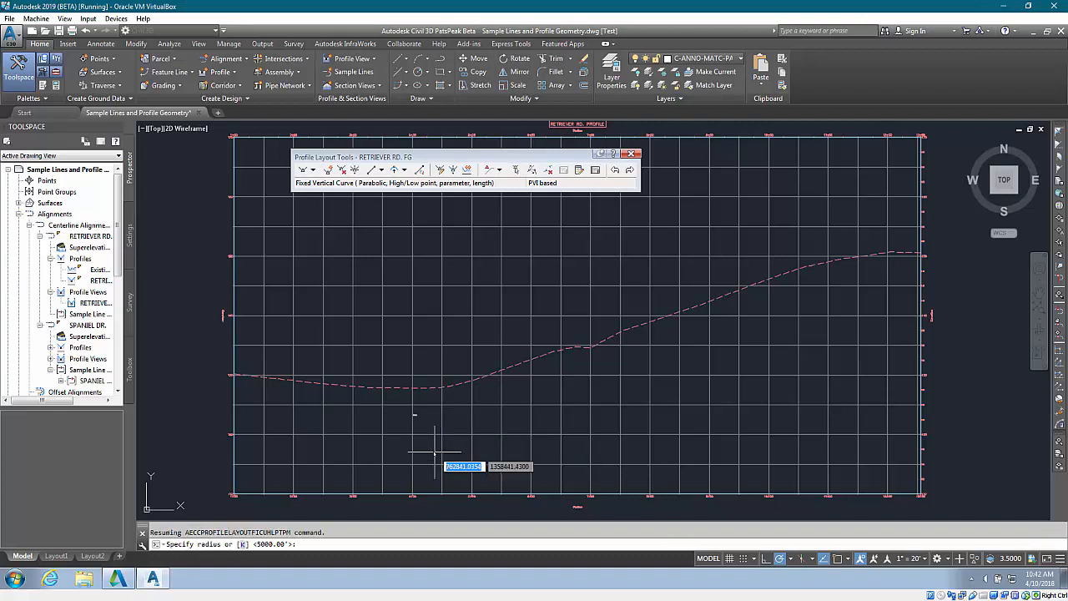
pyautogui.moveTo(408, 441)
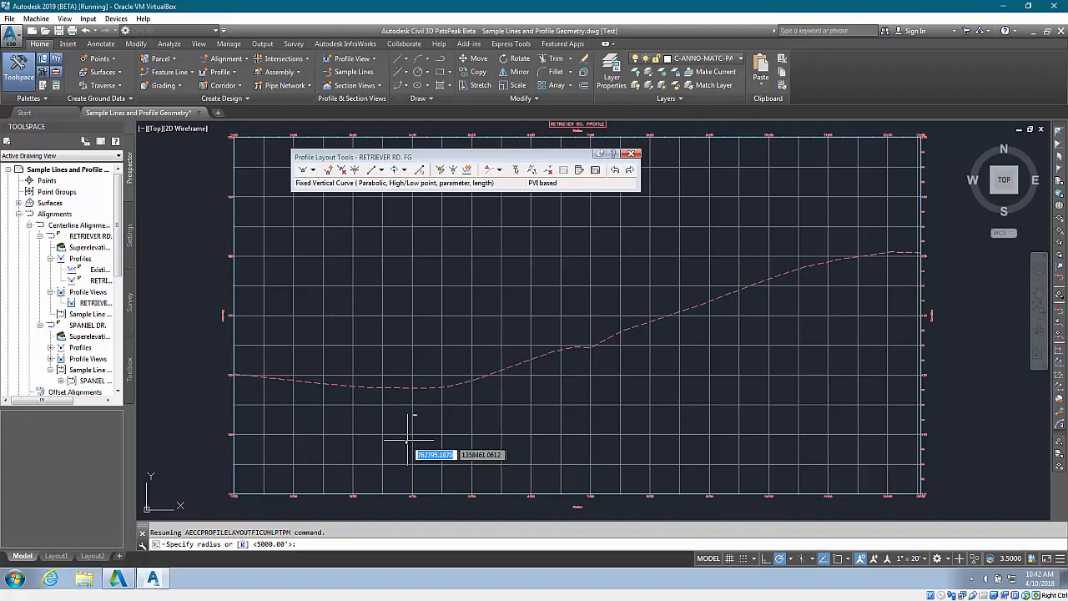
pyautogui.moveTo(347, 509)
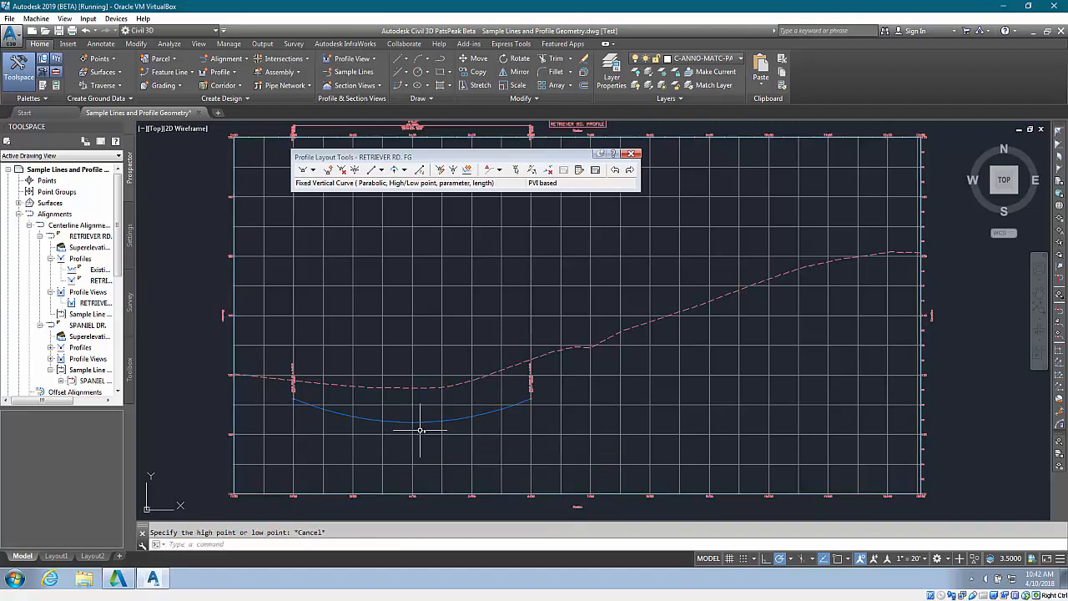
pyautogui.moveTo(853, 297)
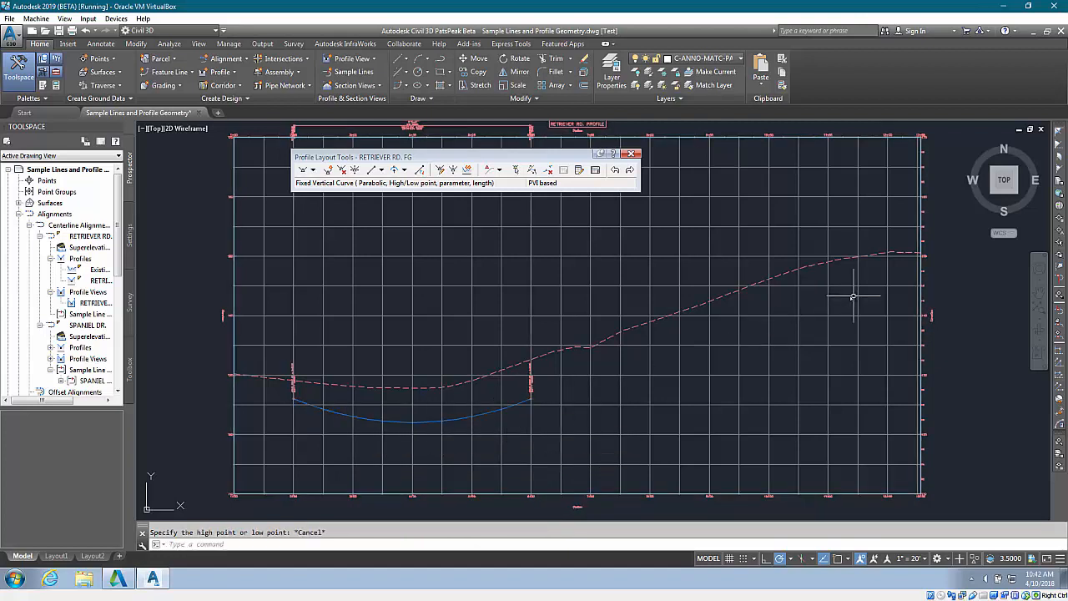
pyautogui.moveTo(778, 321)
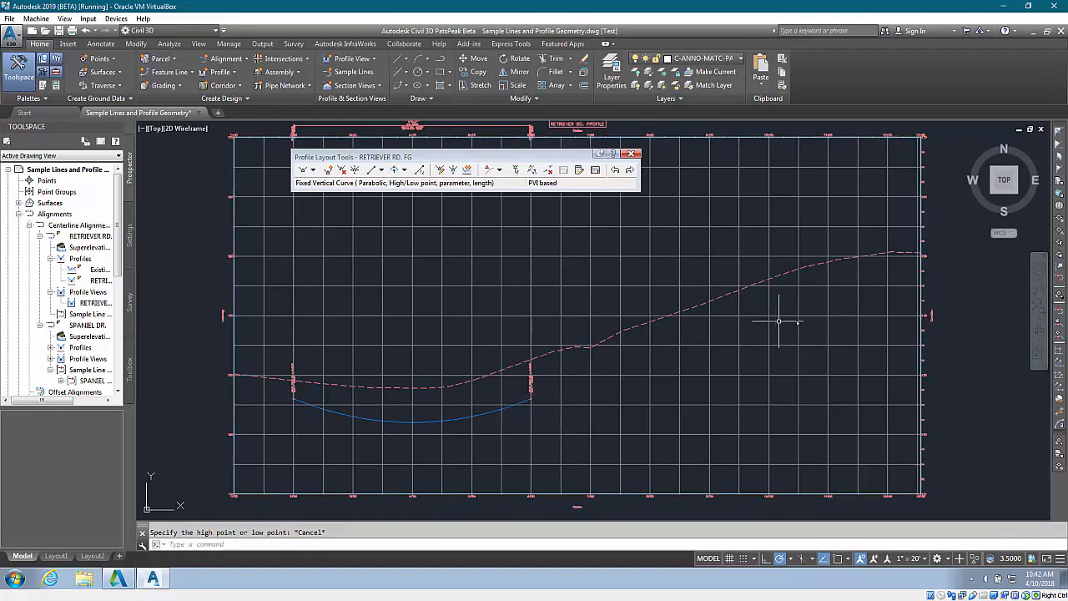
pyautogui.moveTo(607, 369)
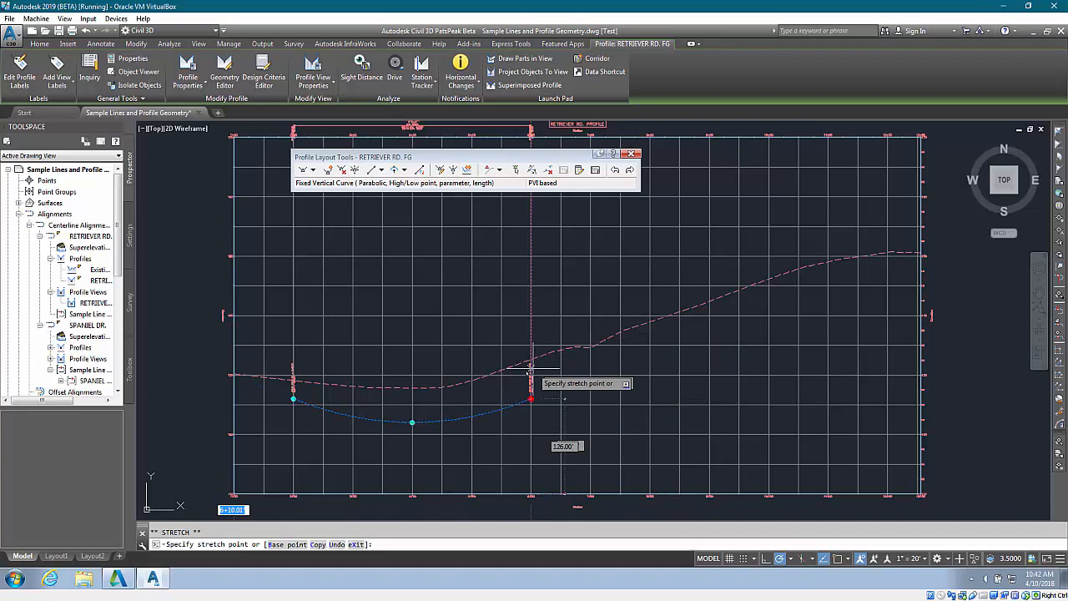
pyautogui.moveTo(575, 342)
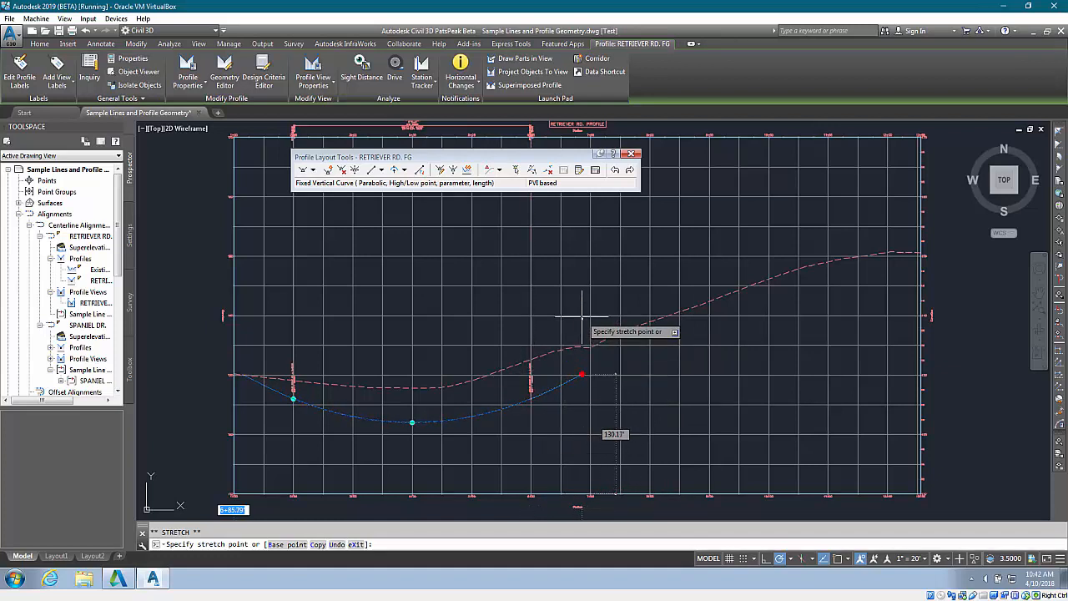
pyautogui.moveTo(578, 304)
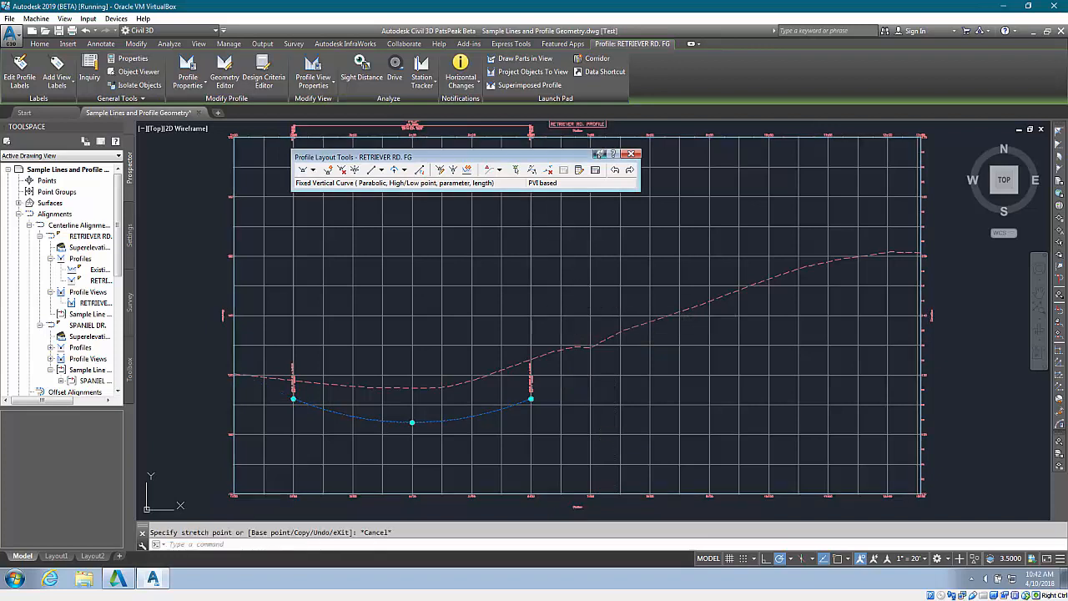
# - Show the Profile Grid View and list the curve parameters Entity based instead of PVI based
pyautogui.click(594, 171)
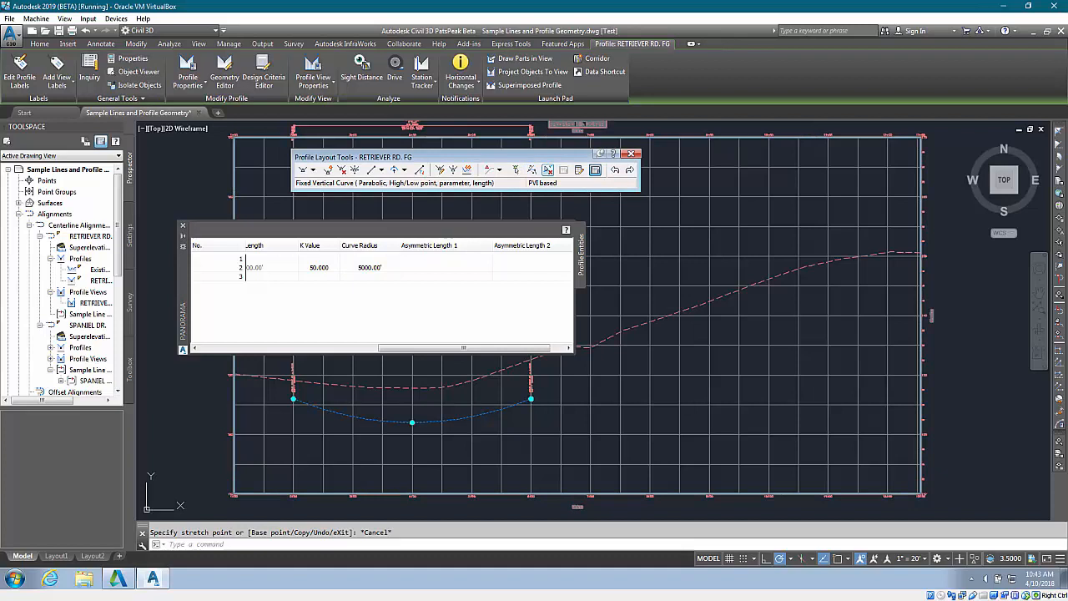
pyautogui.click(501, 170)
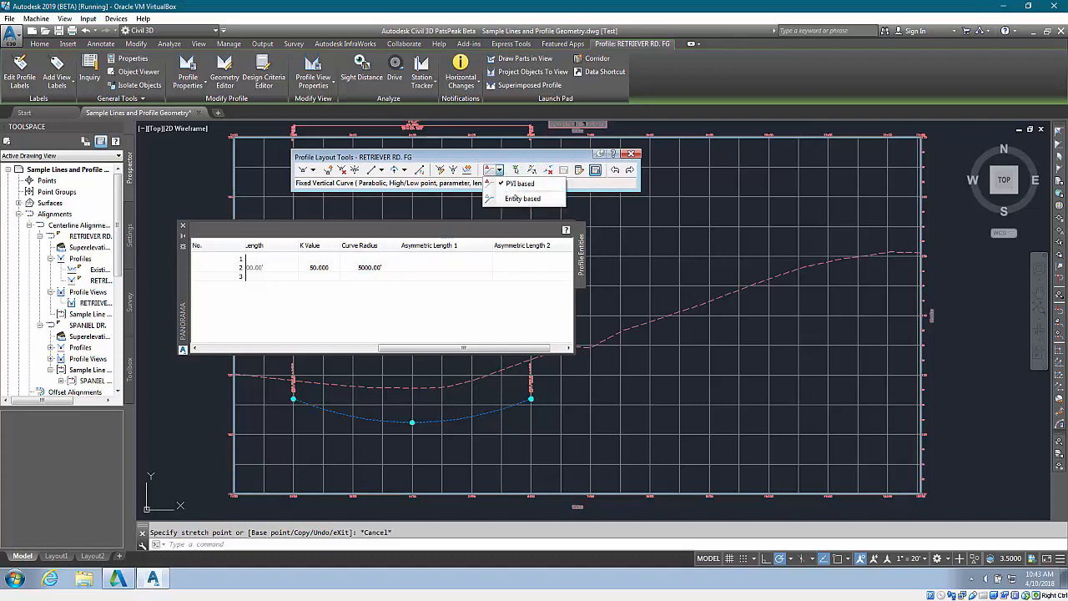
pyautogui.click(523, 198)
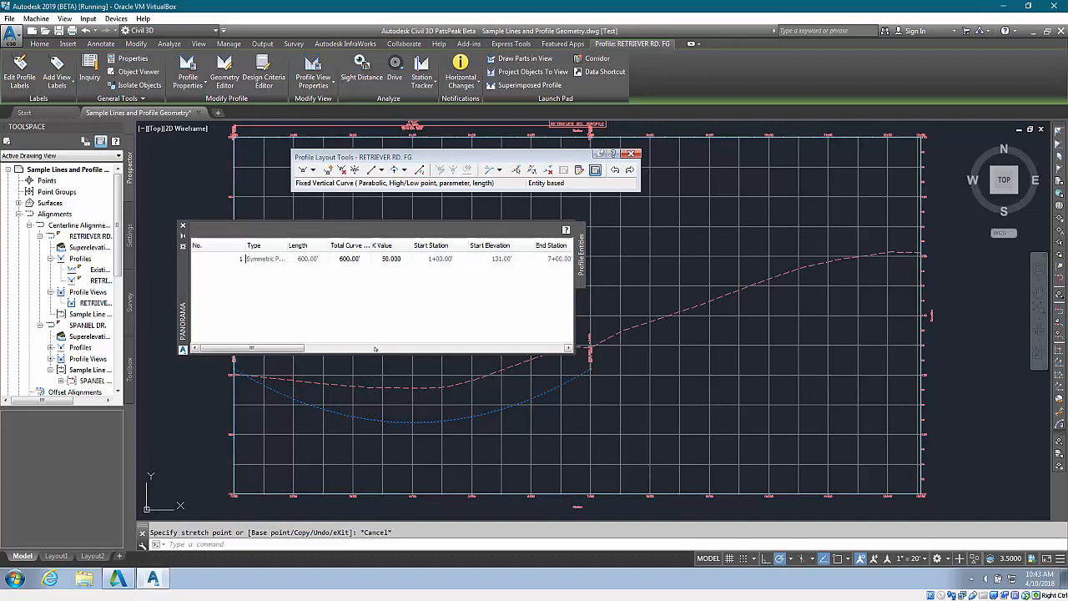
pyautogui.moveTo(383, 383)
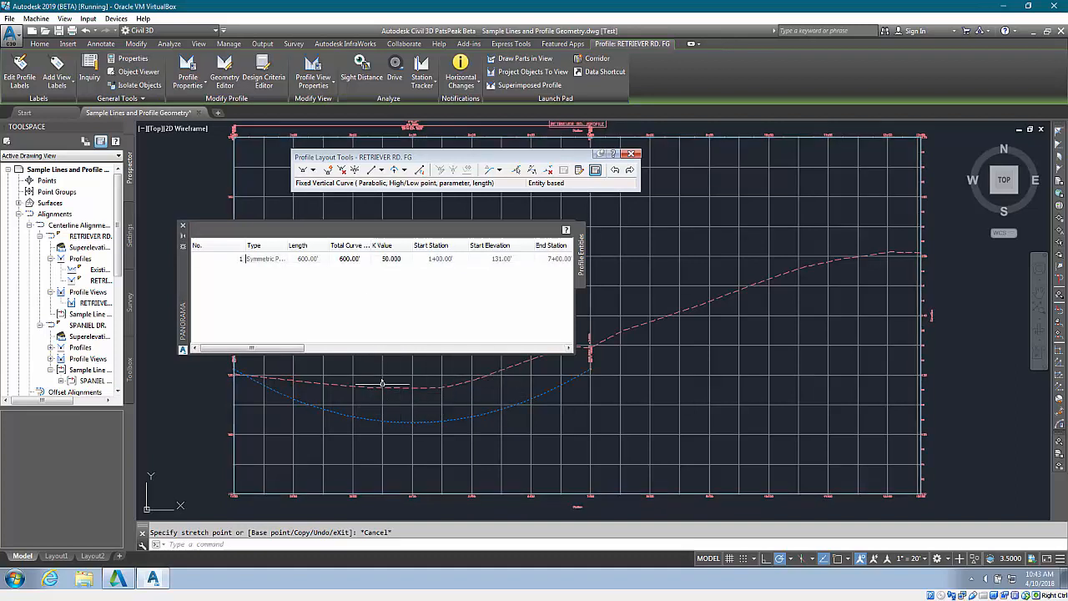